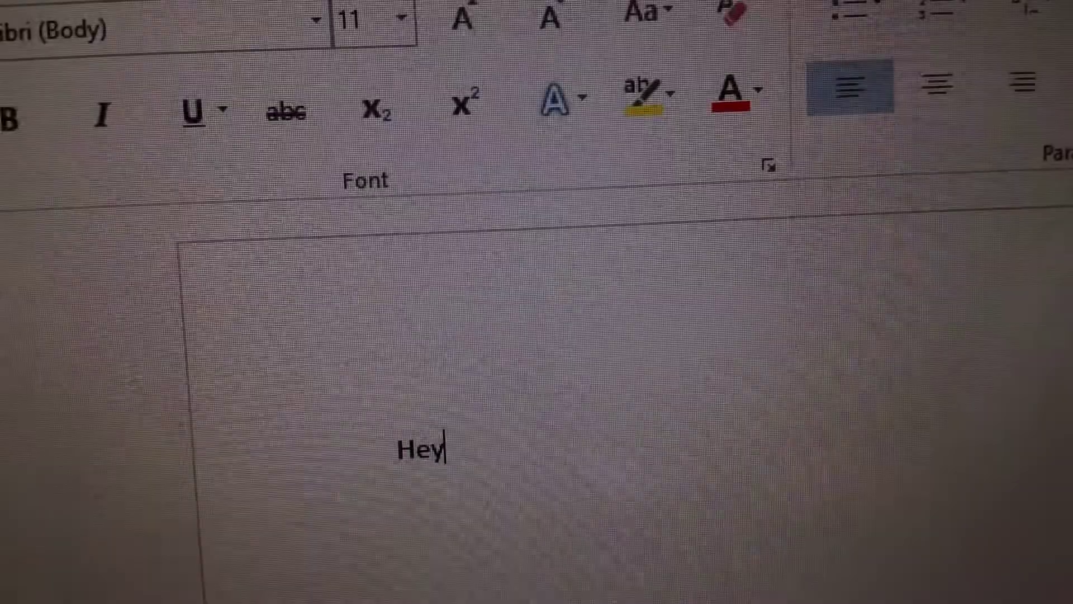
{"action": "type", "text": "youg"}
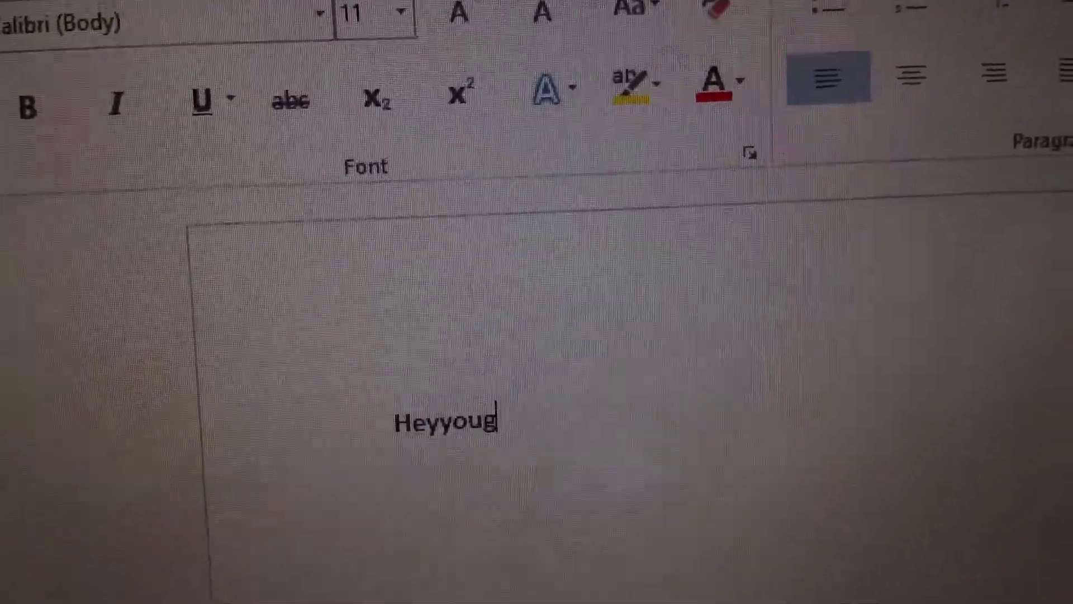
{"action": "type", "text": "uys ho"}
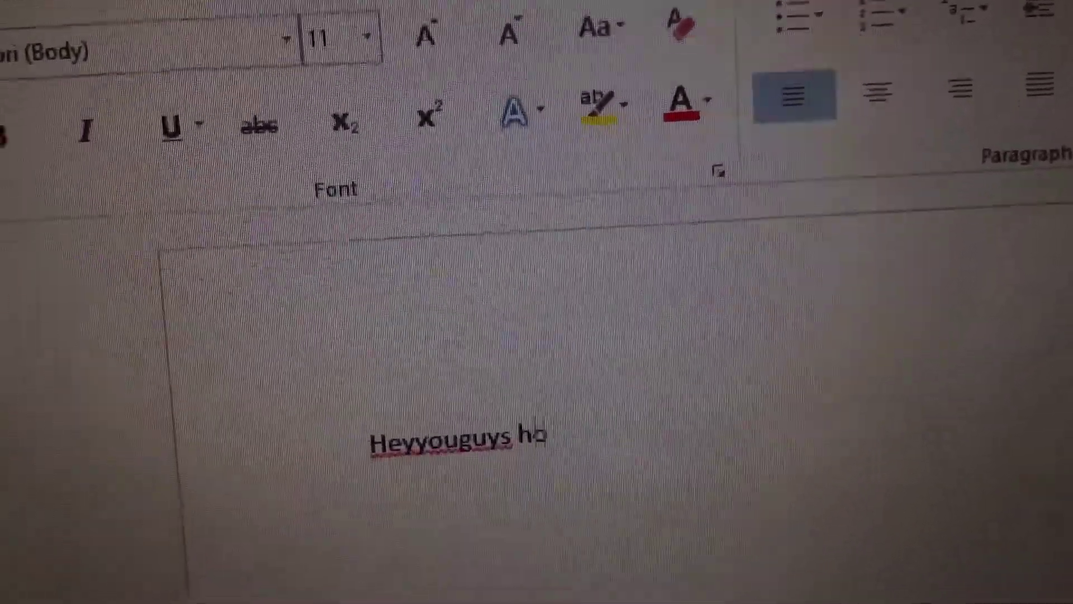
{"action": "type", "text": "ws it"}
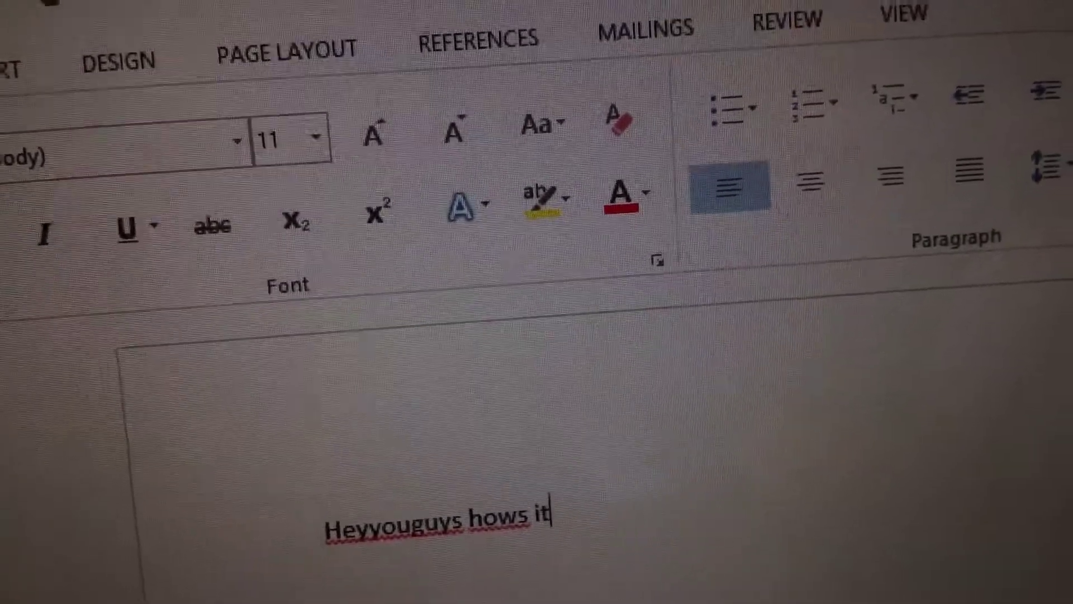
{"action": "type", "text": "going"}
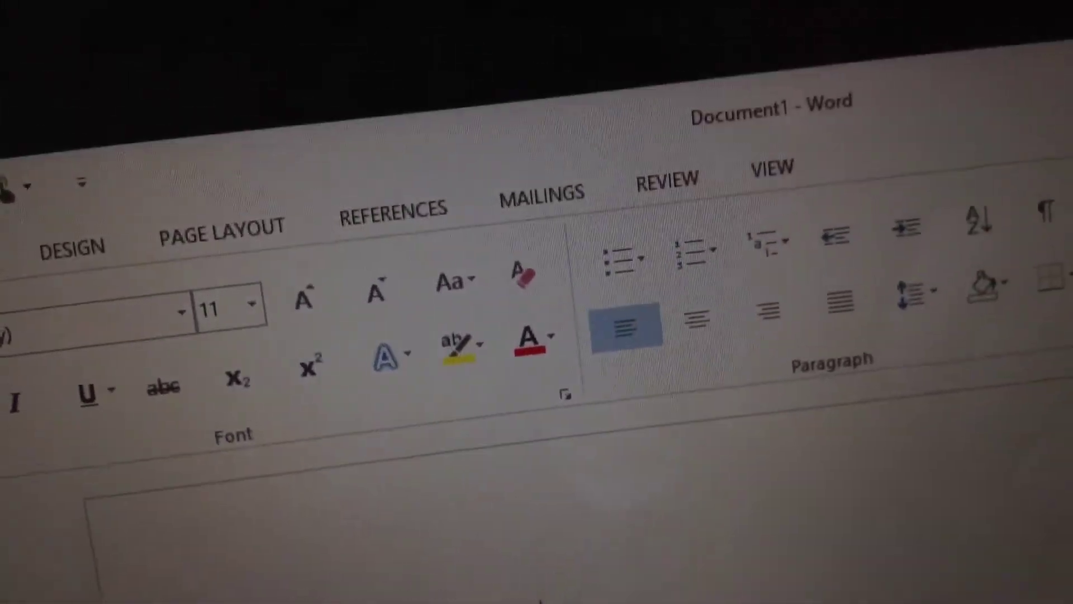
{"action": "type", "text": "Heyyouguys hows it going?"}
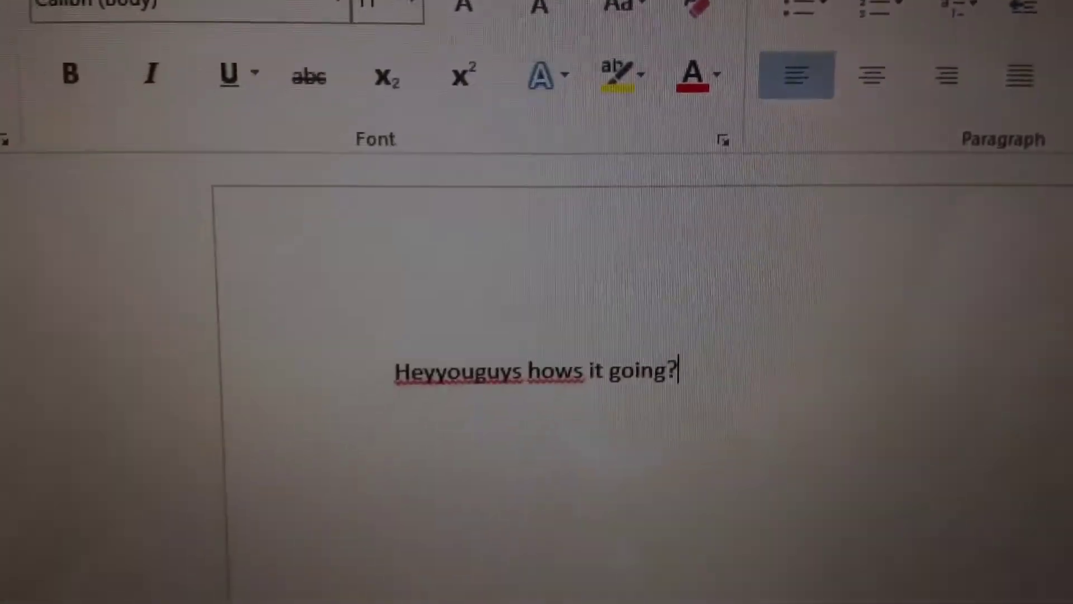